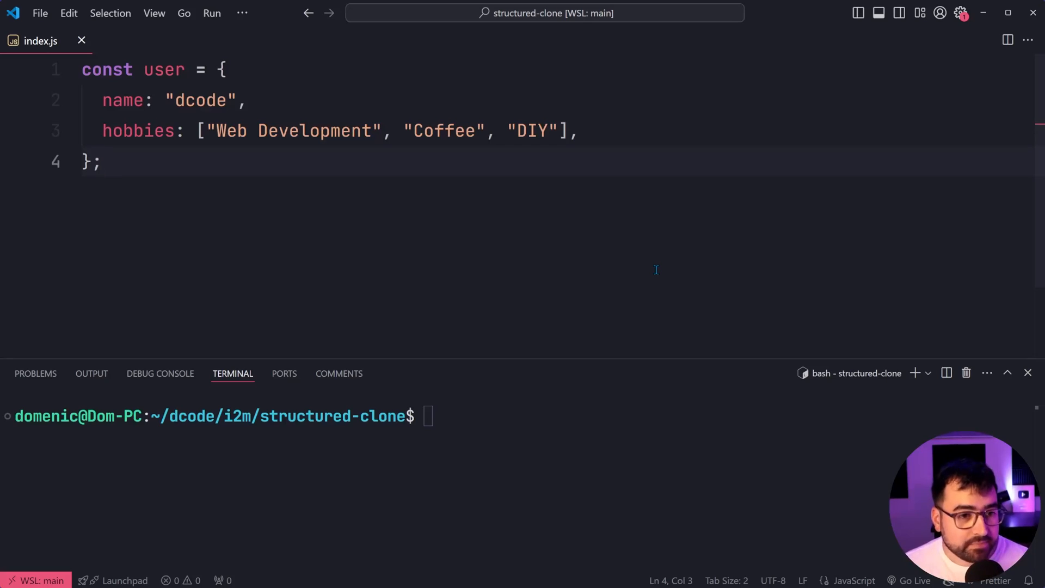
mouse_move(391, 201)
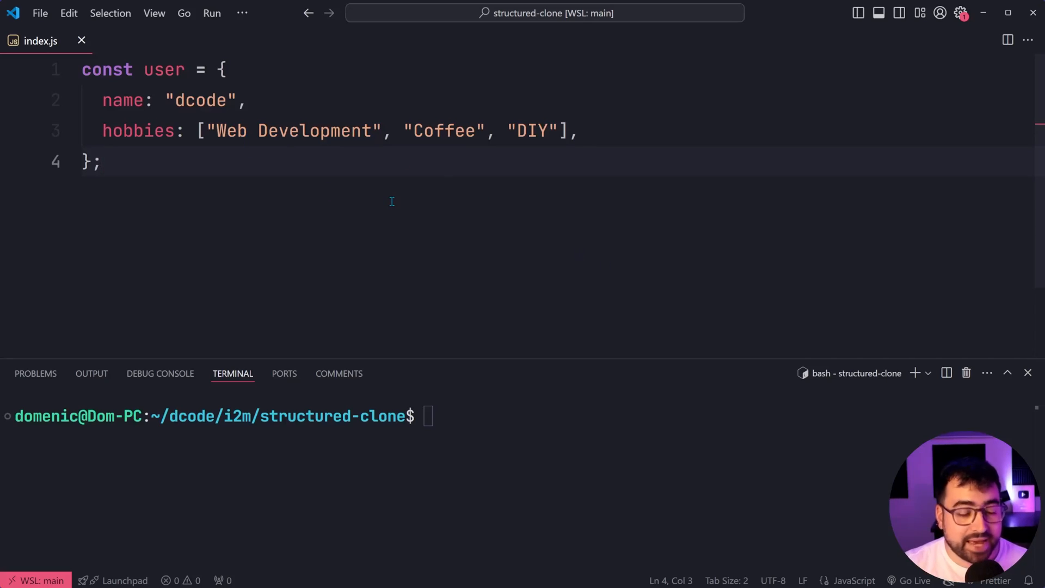
mouse_move(183, 138)
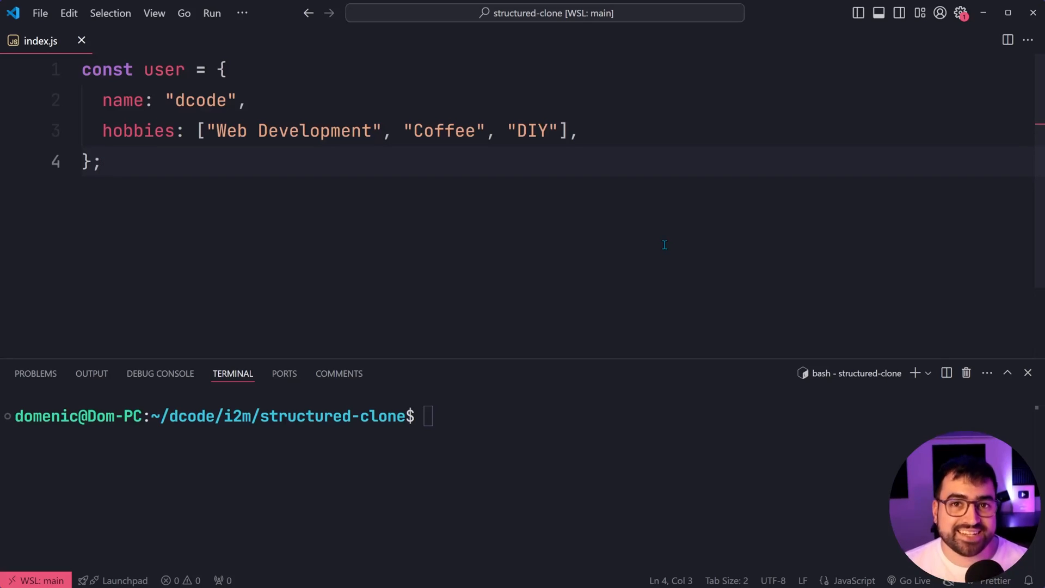
- Add const copied = { ...user }; and console.log calls for user and copied
key(Enter)
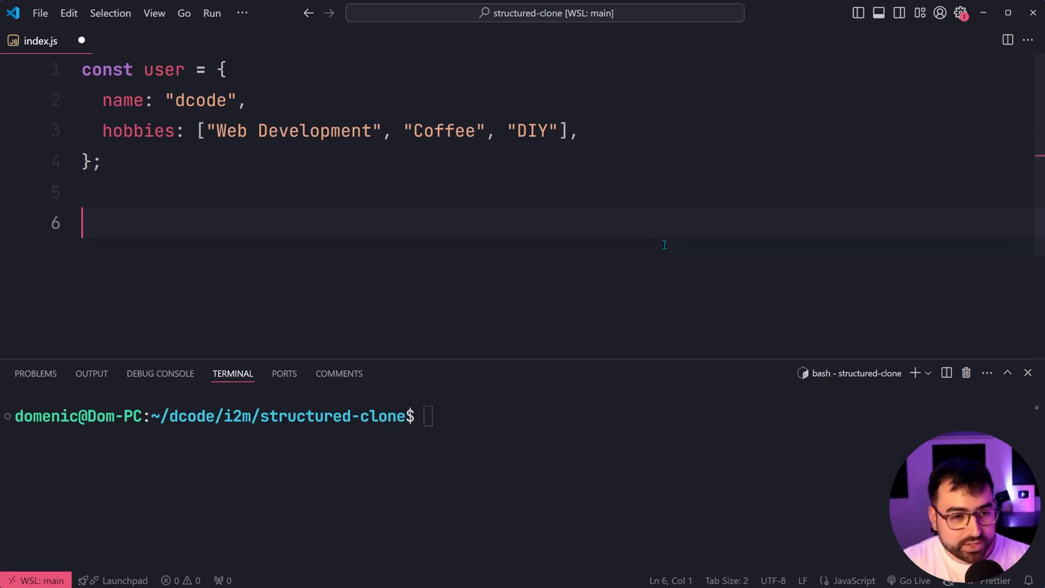
text(const copied =)
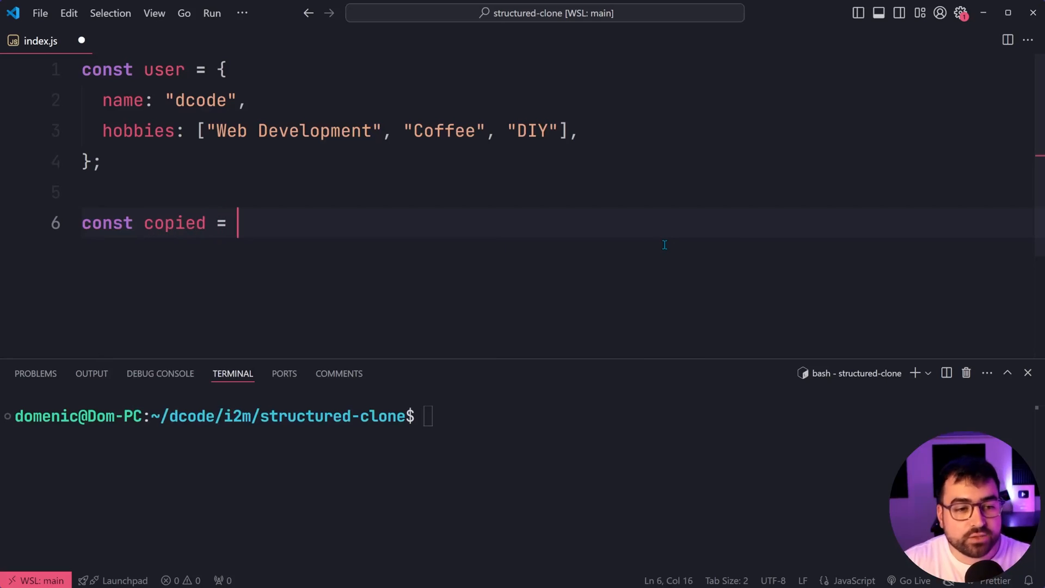
text({};)
text(cons)
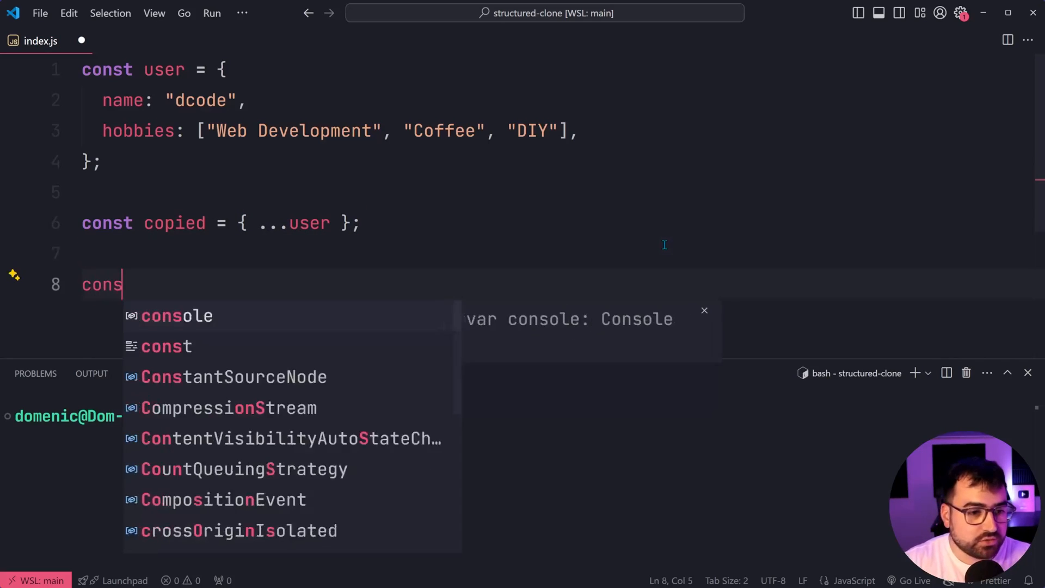
text(ole.log(user);)
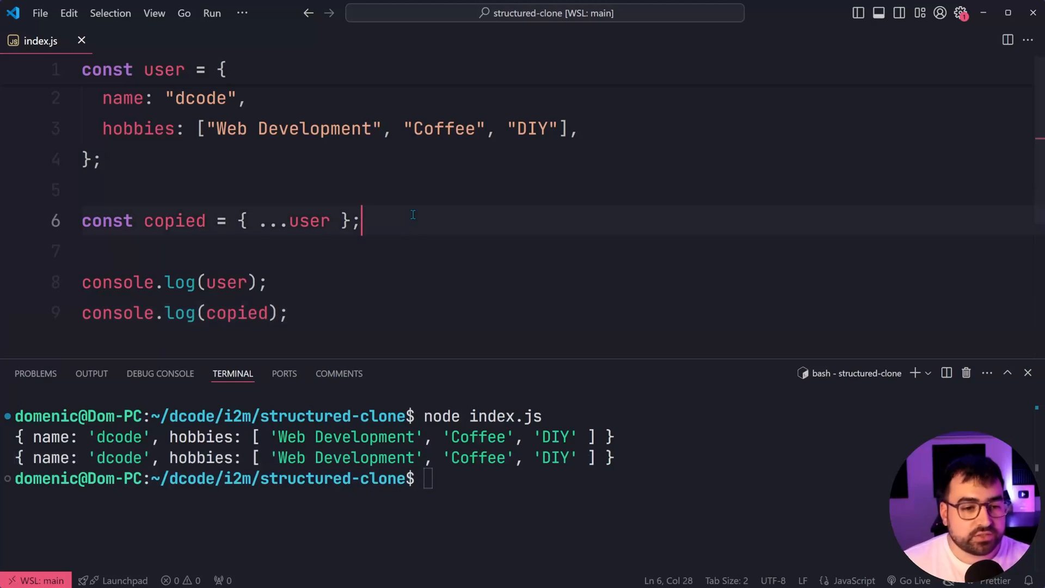
- Set copied.name to "coffee.man.1" and push "Tennis" onto copied.hobbies
text(copied.name)
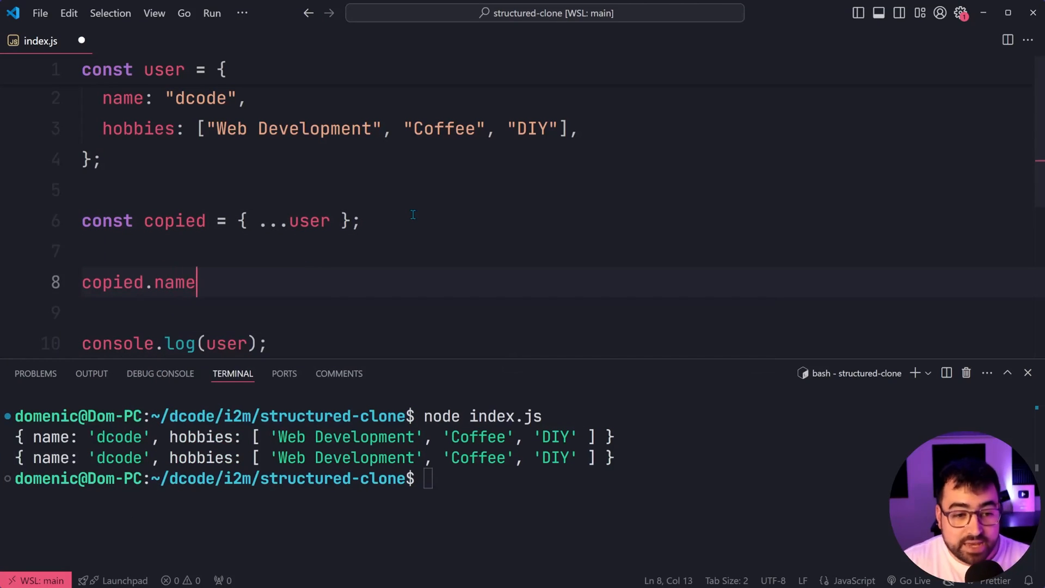
text(= "coffee.m")
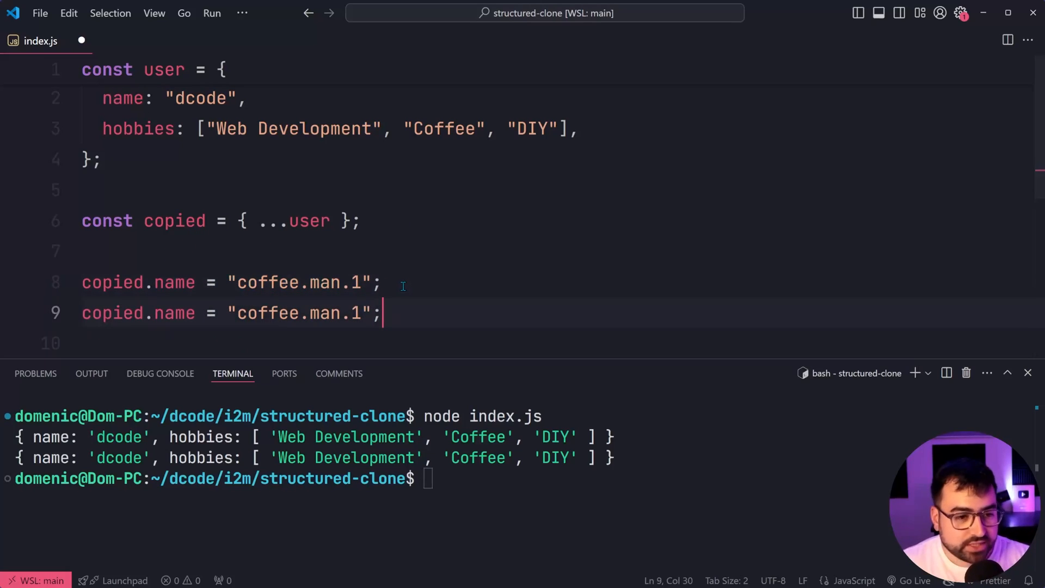
text(hobbies.push()
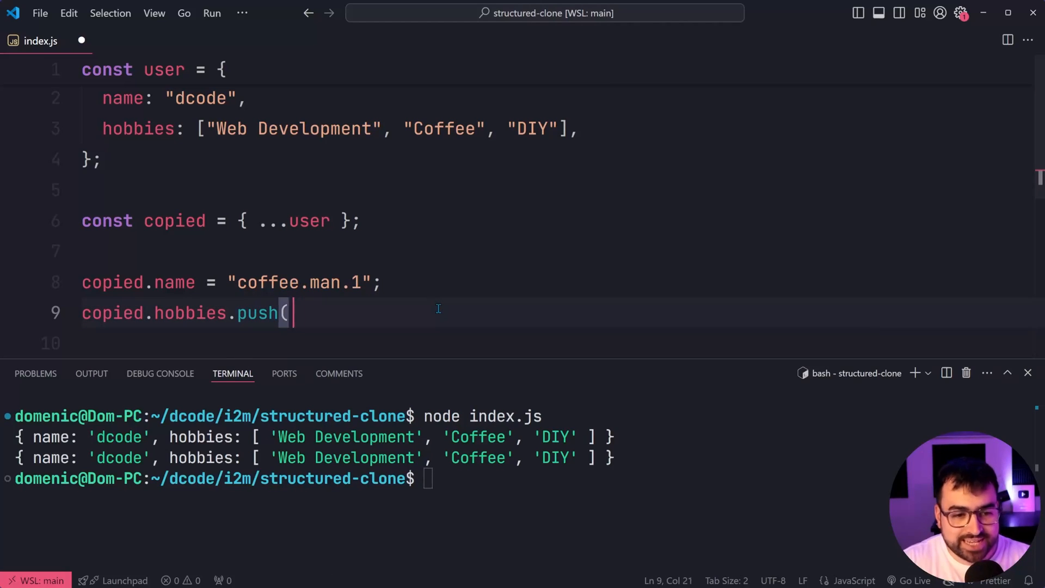
text("Tennis");)
click(440, 479)
text(node index.js)
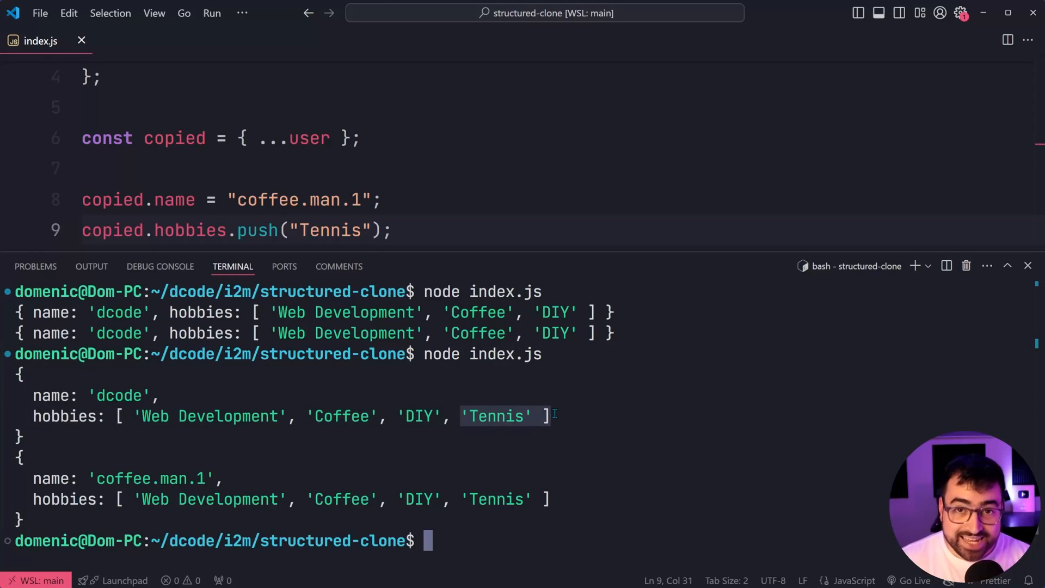
- Highlight Tennis in the original user's terminal output
double_click(151, 478)
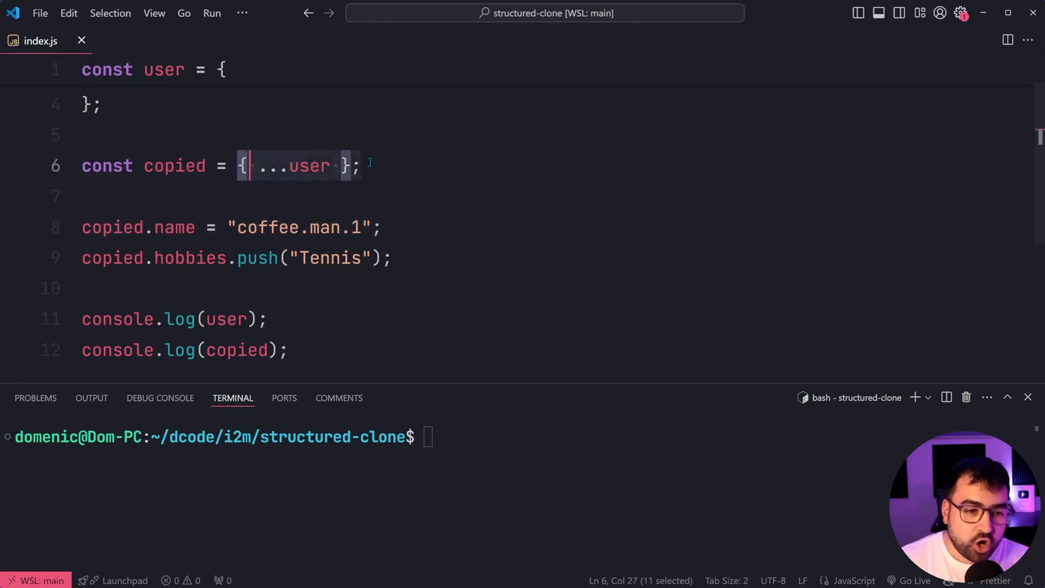
- Build copied with JSON.parse(JSON.stringify(user)) and highlight hobbies in the original user's output
text(JSON.parse()
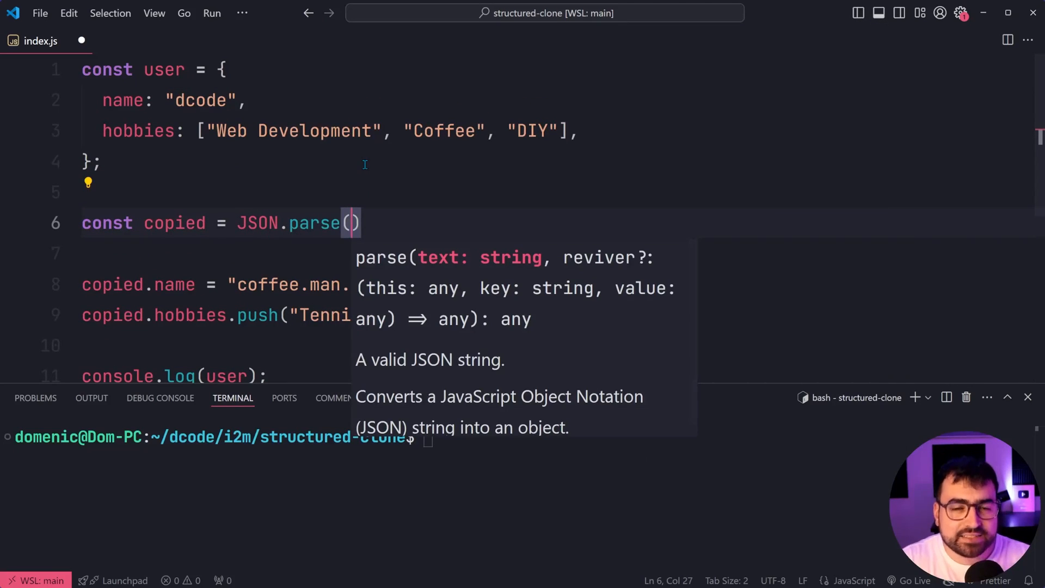
text(JSON.stringify(cop)
click(441, 438)
text(node index.js)
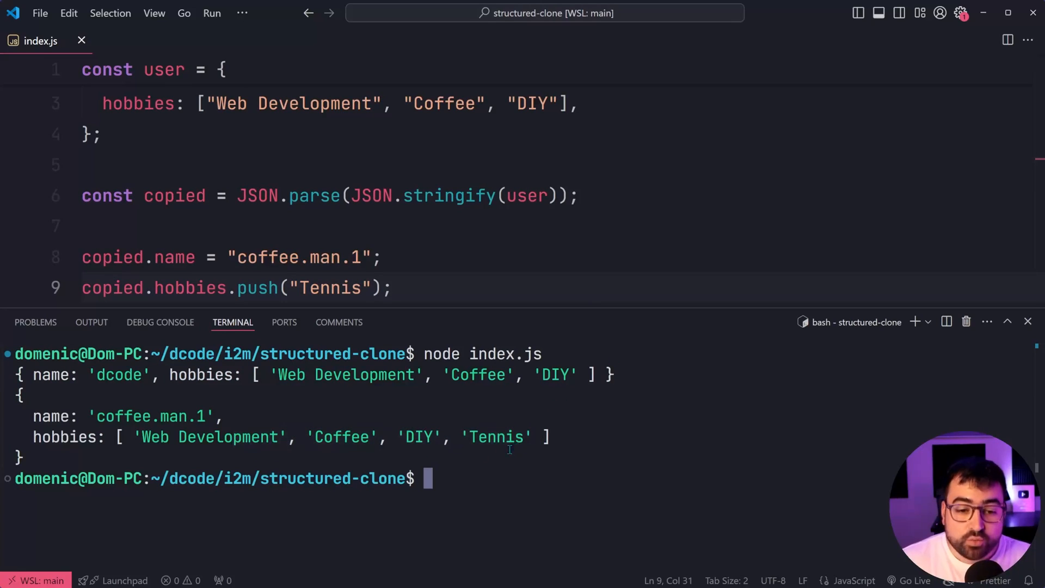
double_click(495, 437)
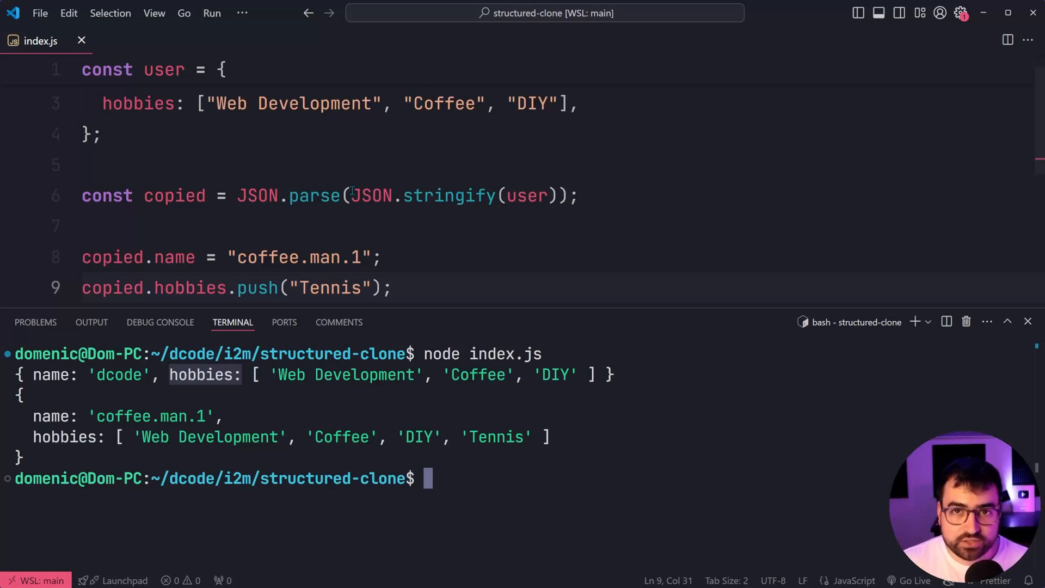
mouse_move(589, 223)
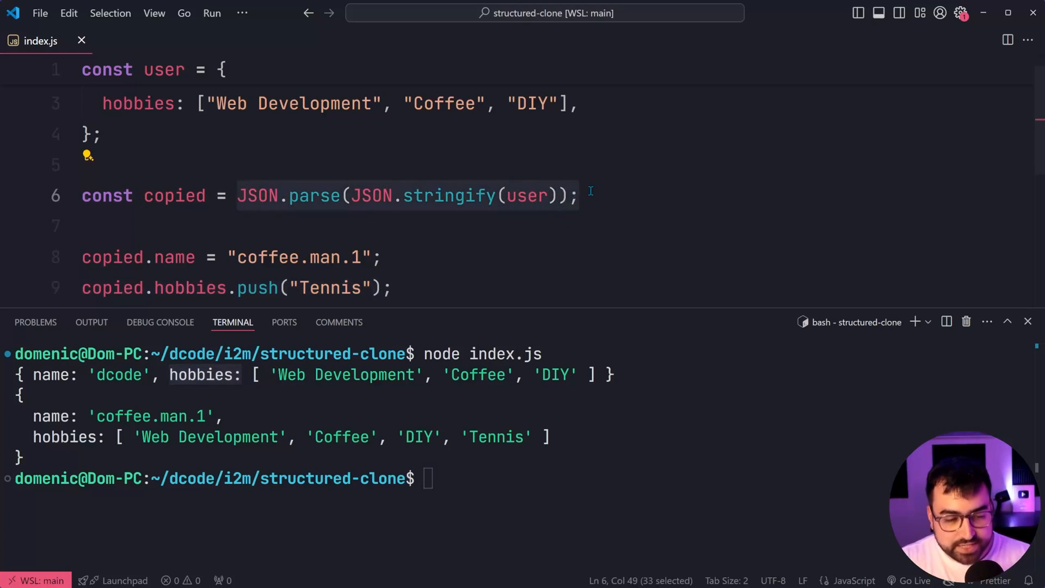
- Create copied with structuredClone(user); on line 6 and clear the terminal
text(structuredClone)
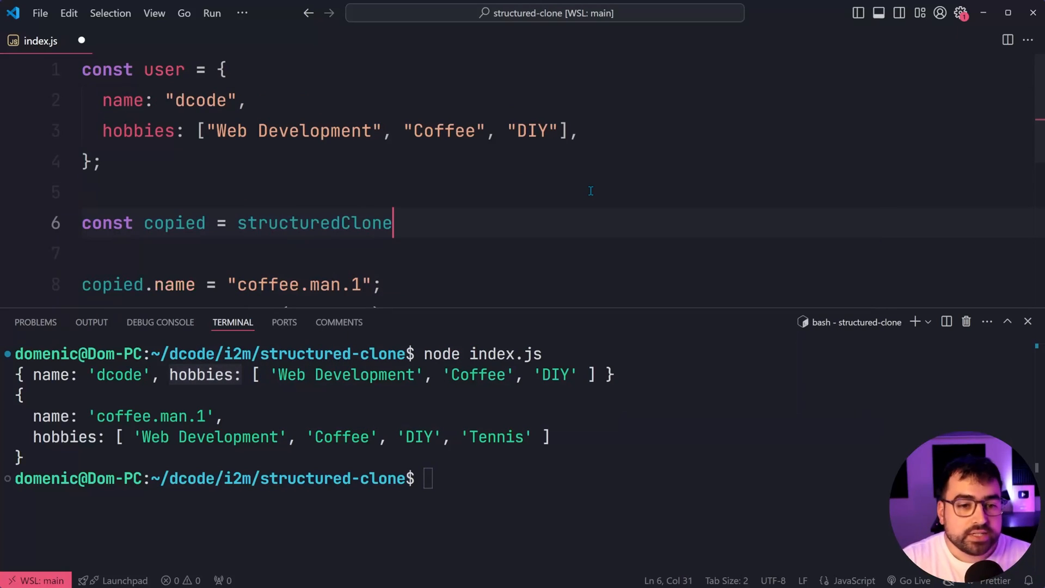
text((user);)
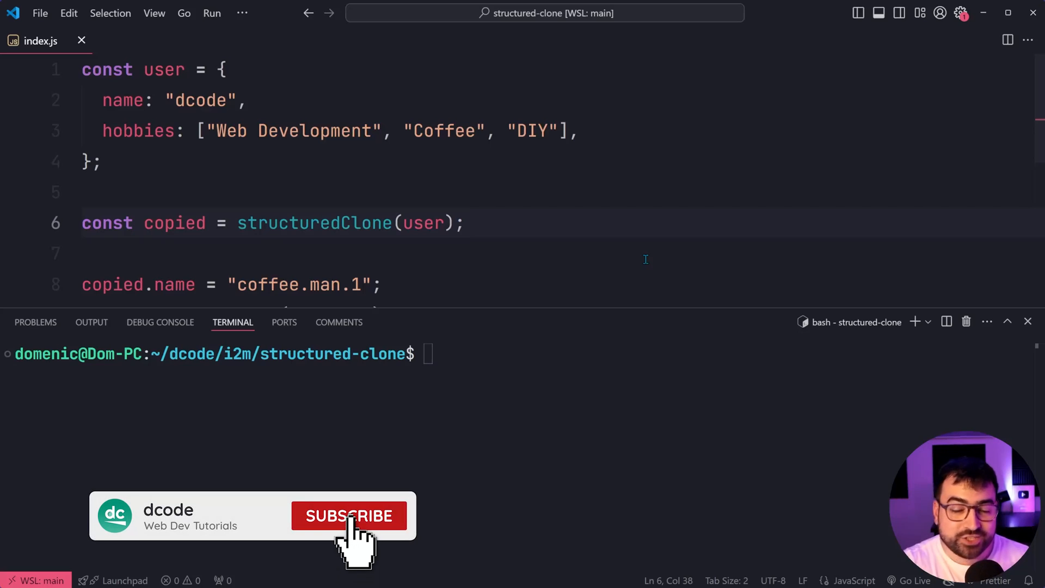
click(348, 516)
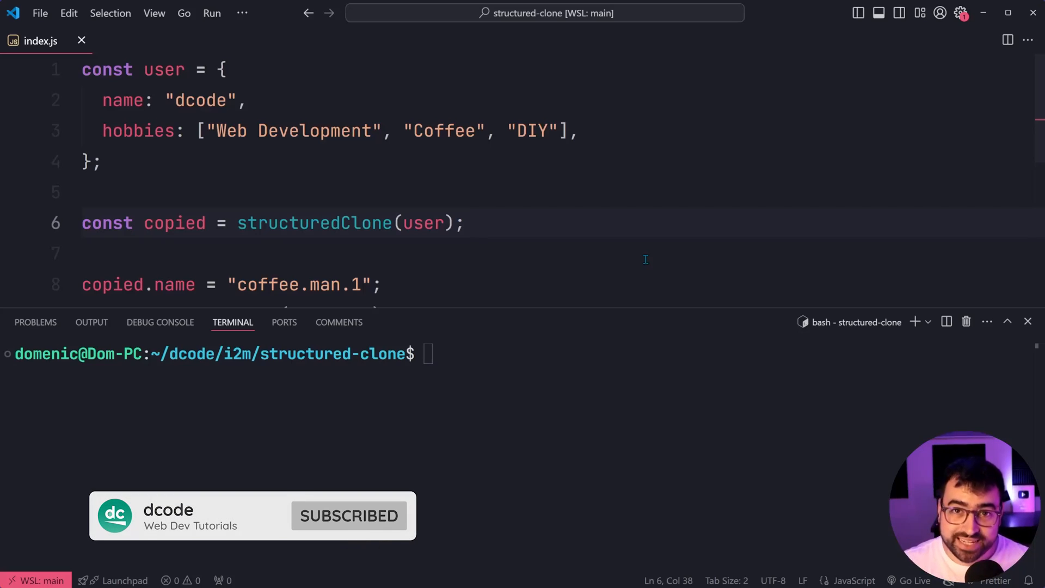